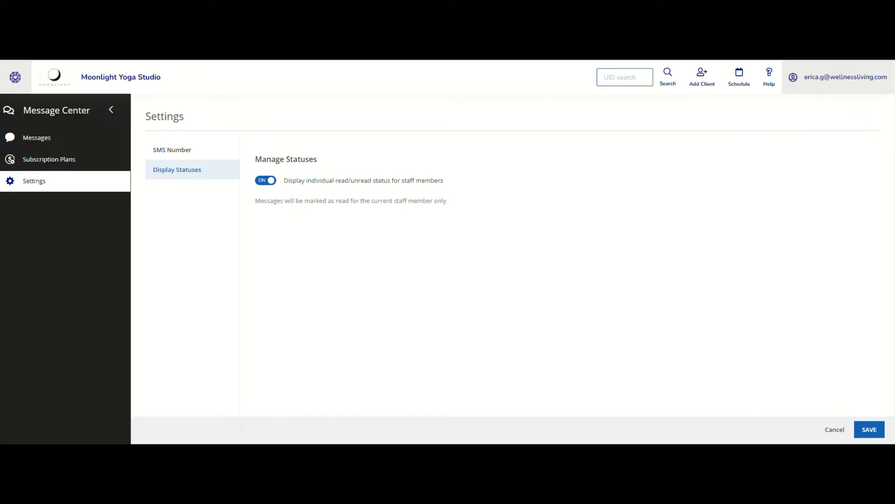
pyautogui.moveTo(326, 188)
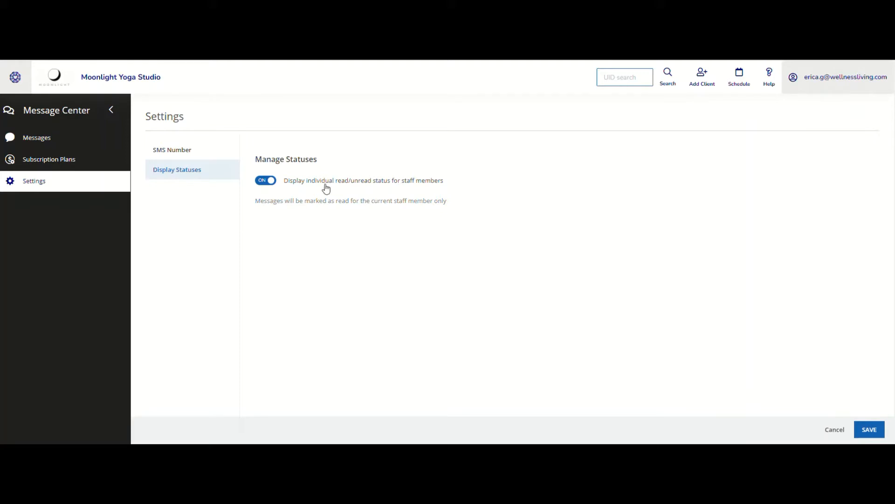
pyautogui.moveTo(369, 190)
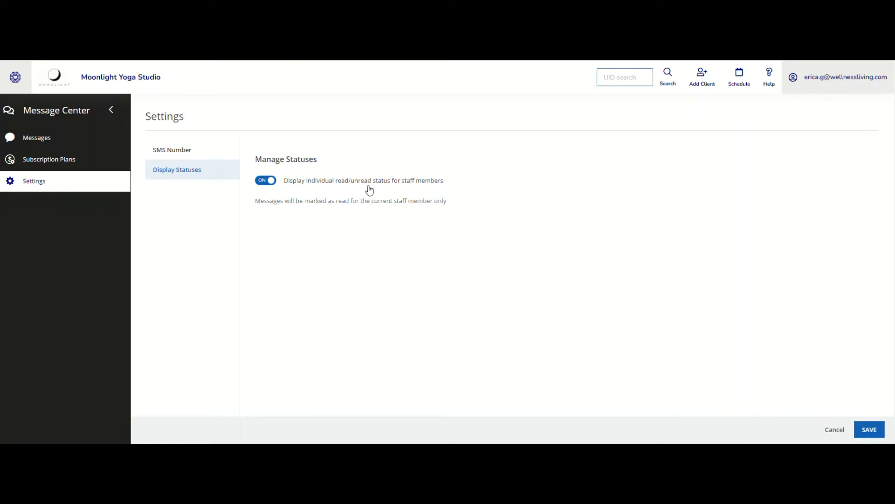
pyautogui.moveTo(394, 191)
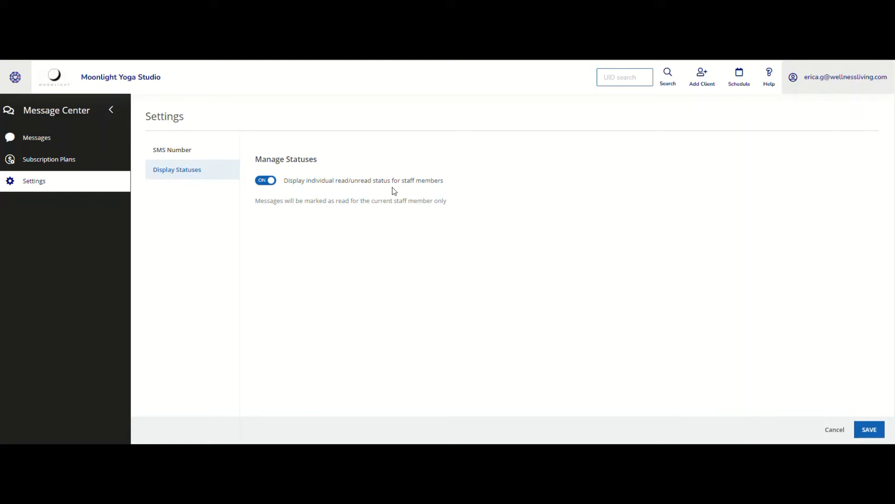
pyautogui.moveTo(427, 193)
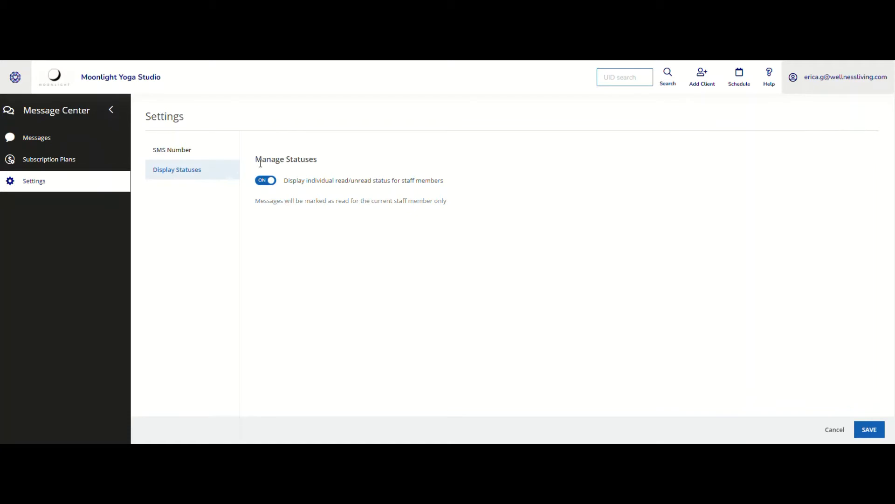
pyautogui.doubleClick(269, 159)
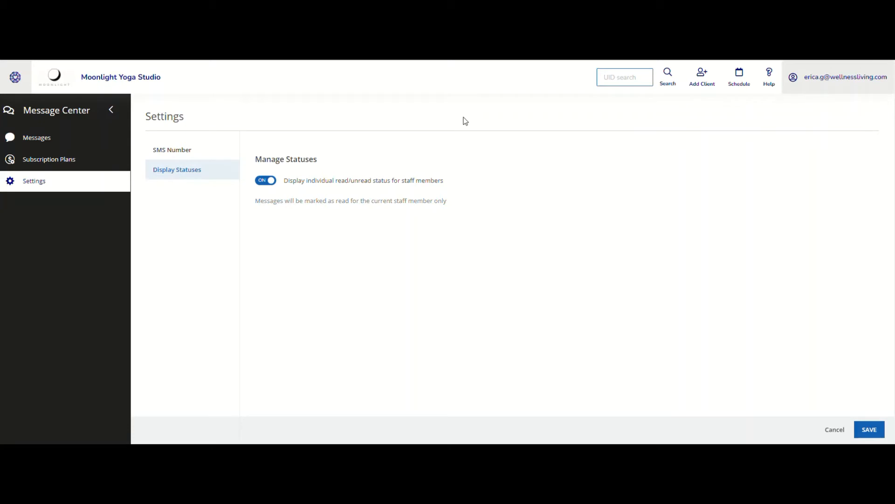
pyautogui.moveTo(386, 149)
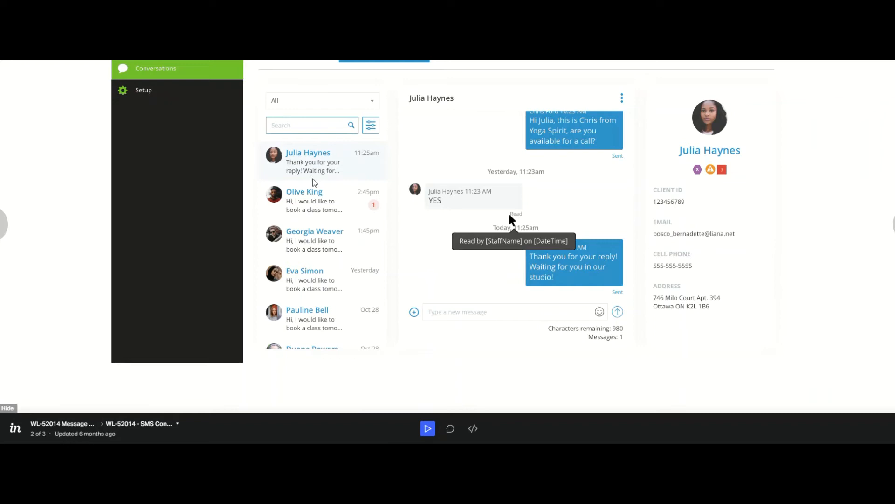
pyautogui.moveTo(303, 160)
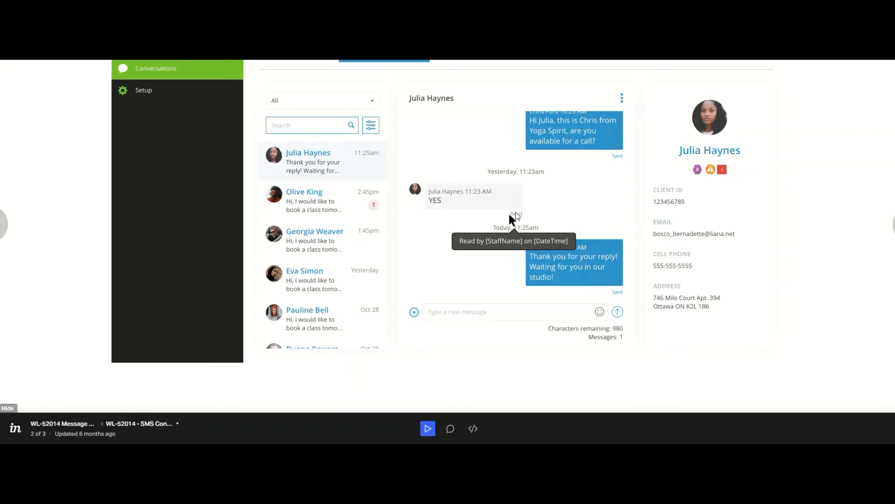
pyautogui.moveTo(466, 244)
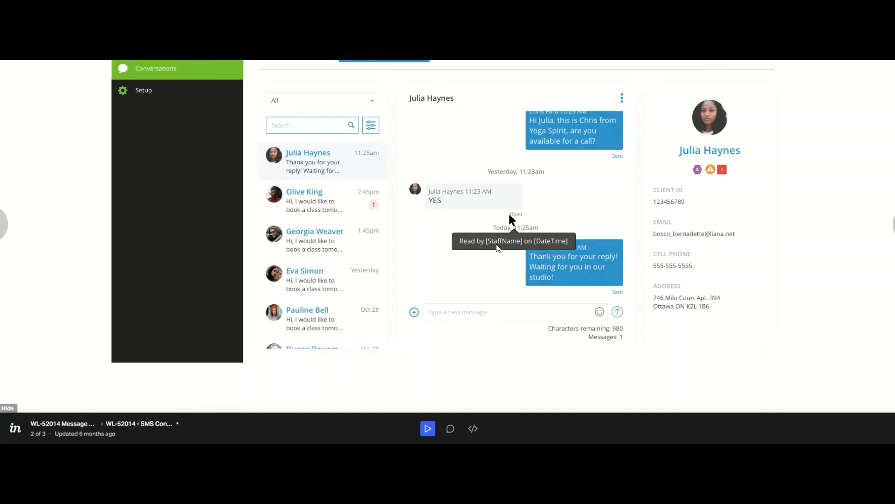
pyautogui.moveTo(568, 248)
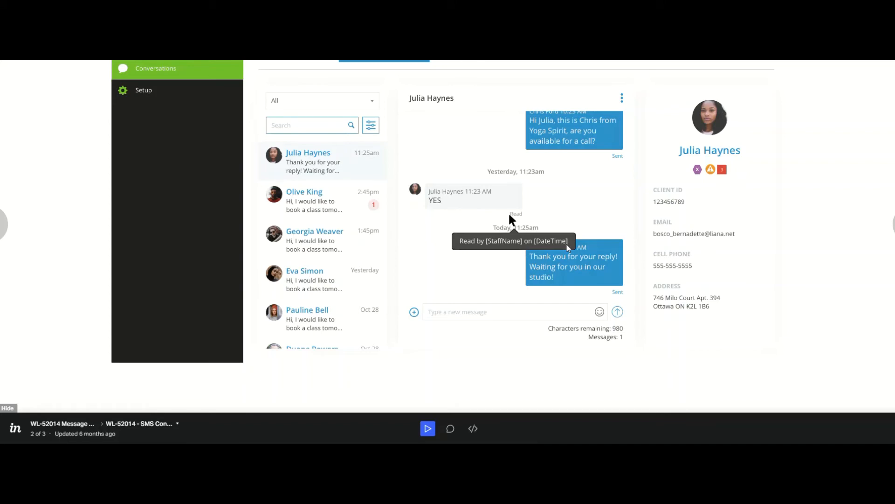
pyautogui.moveTo(432, 192)
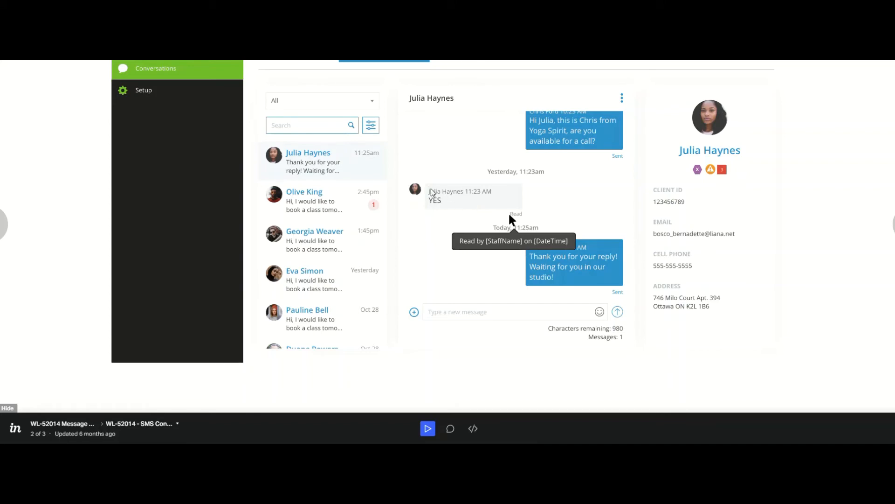